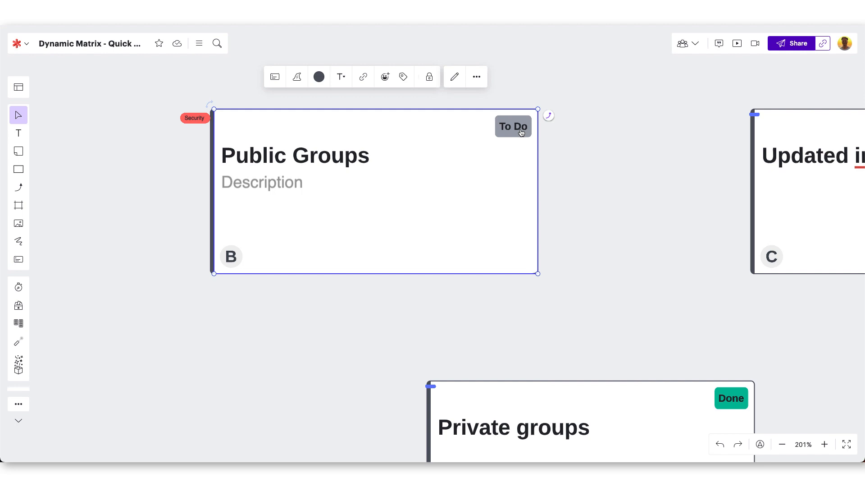
Step: Select all twelve scattered task cards on the board at once
click(231, 256)
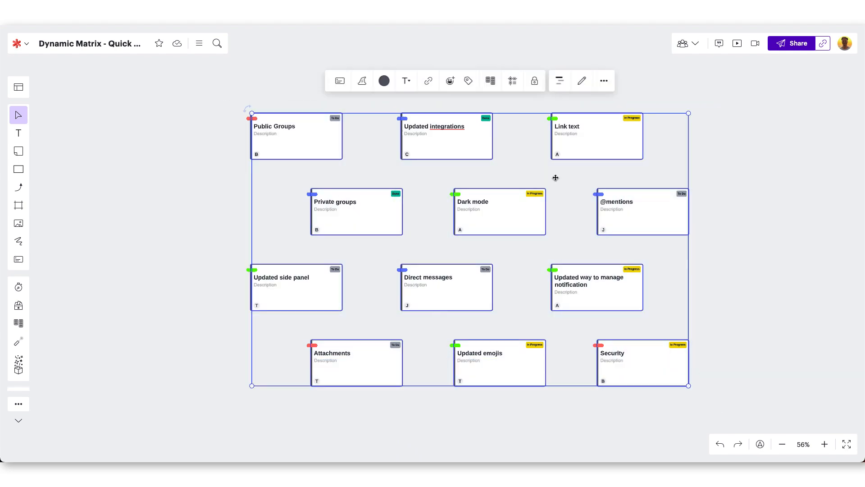
Step: Group the selected cards into a Dynamic Matrix from the context toolbar
click(490, 80)
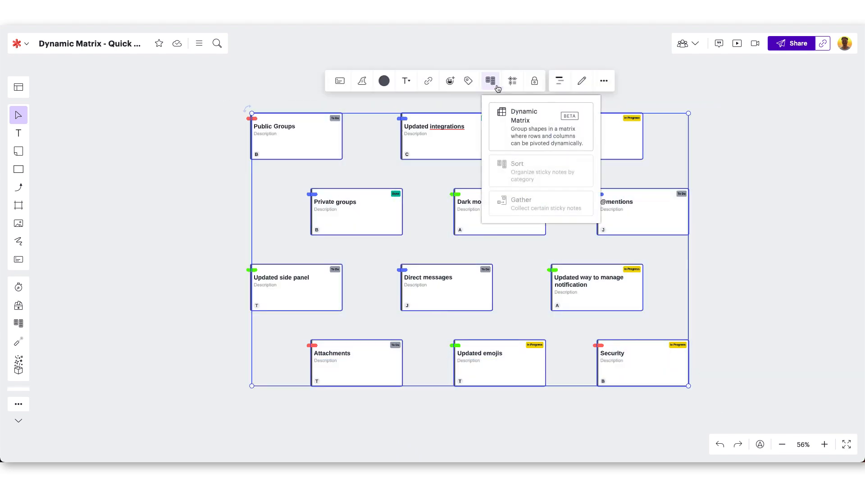
click(523, 120)
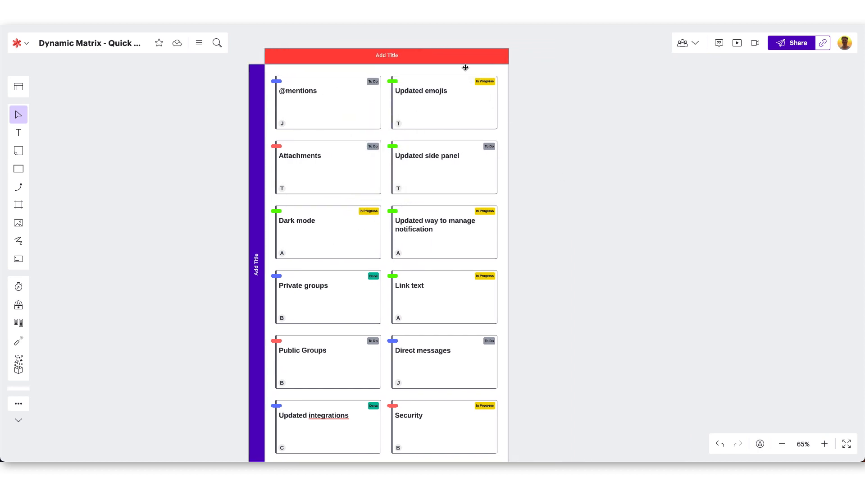
click(465, 66)
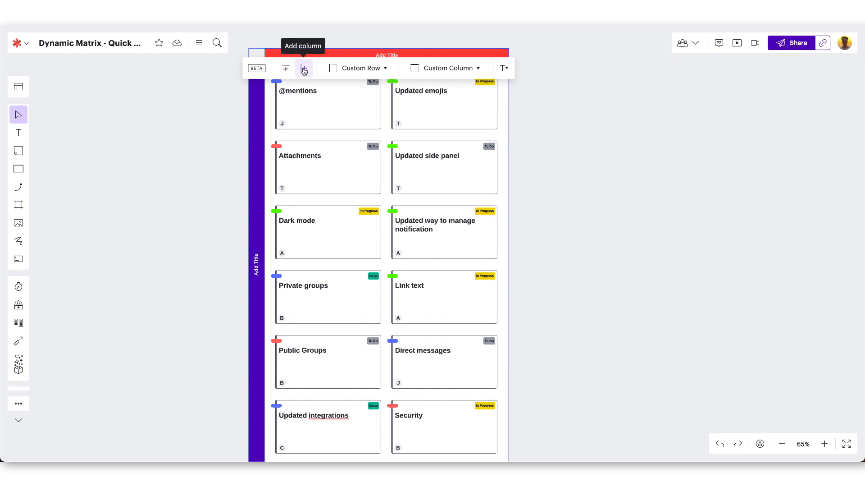
click(303, 69)
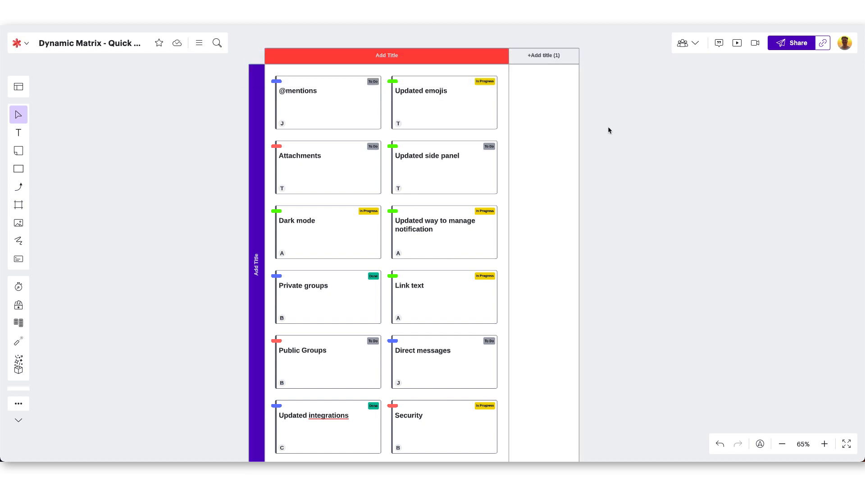
click(543, 55)
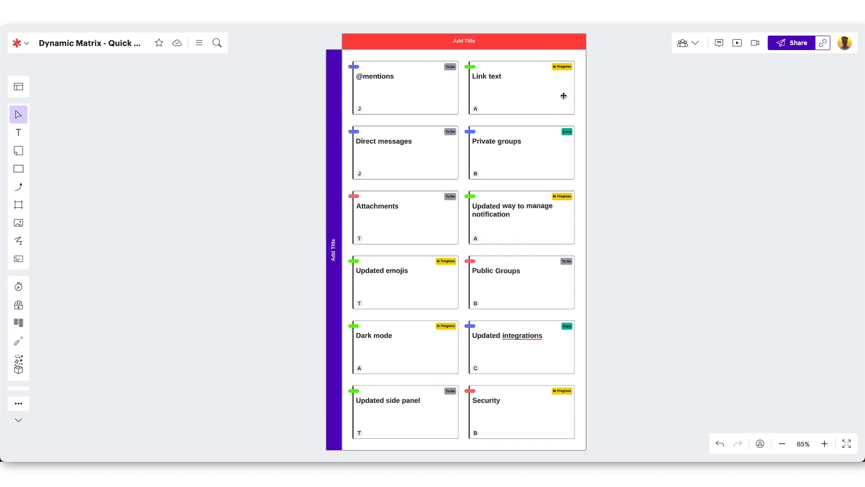
Step: Set the matrix rows to Assignee and the columns to Status
click(464, 41)
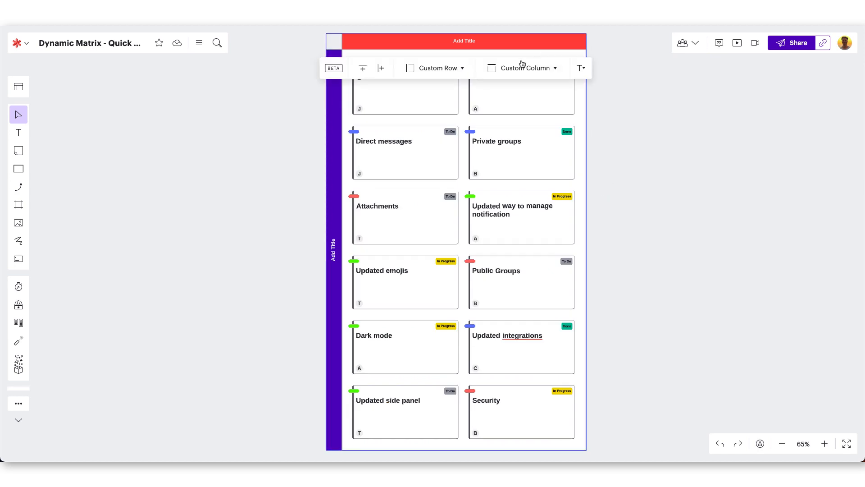
mouse_move(519, 68)
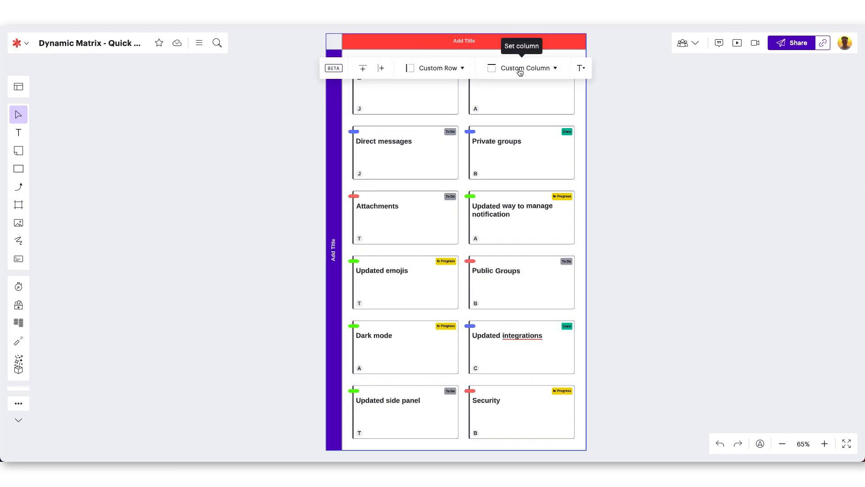
click(439, 68)
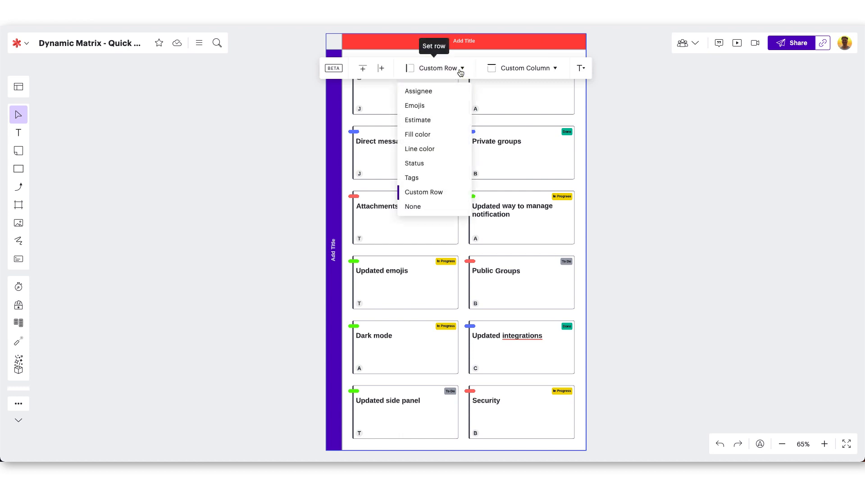
mouse_move(452, 92)
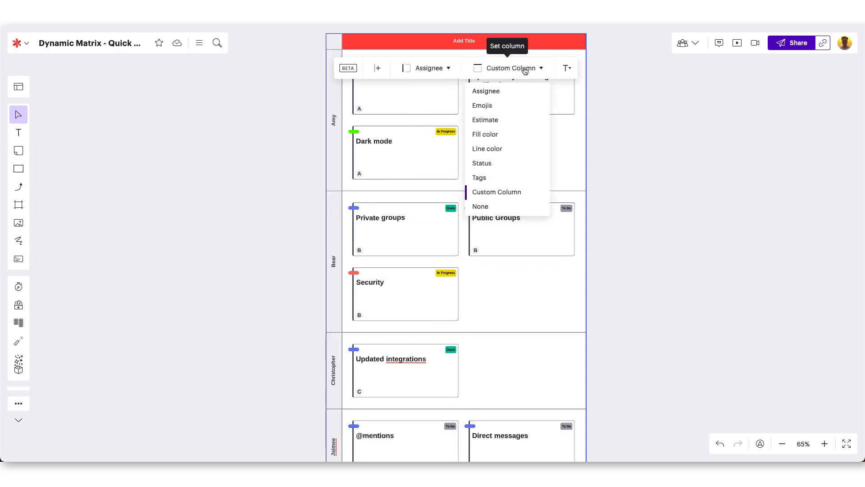
click(482, 162)
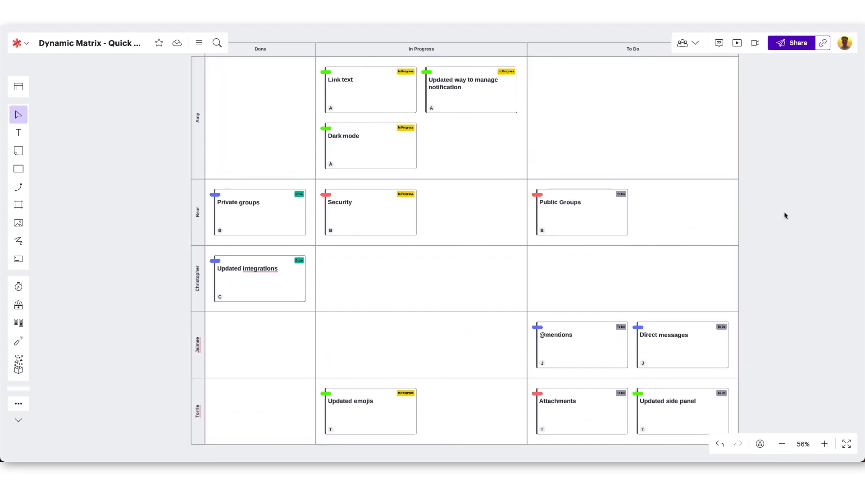
Step: Change the matrix row grouping to Tags, such as Engineering and Security
click(441, 68)
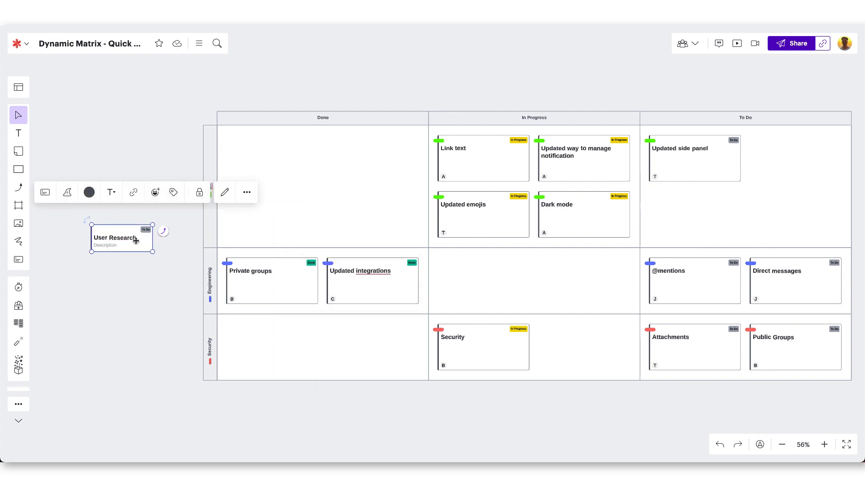
Step: Drag the User Research card into the matrix's UX row under To Do
click(152, 287)
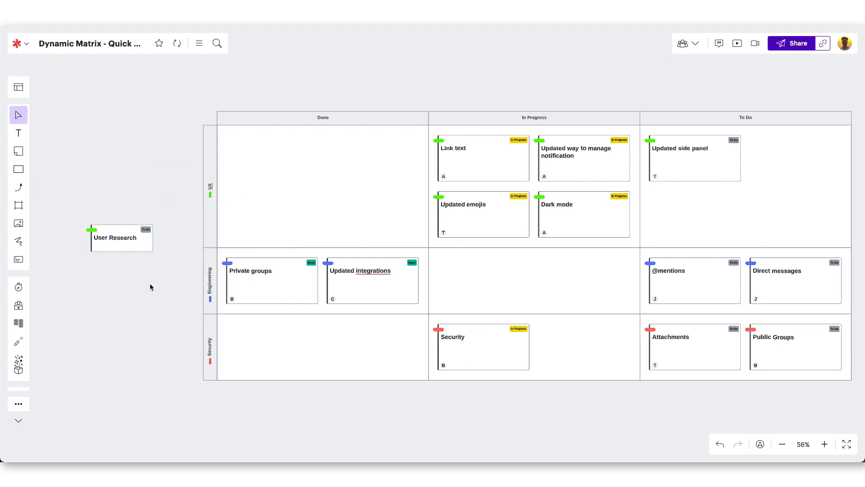
drag(121, 237, 260, 241)
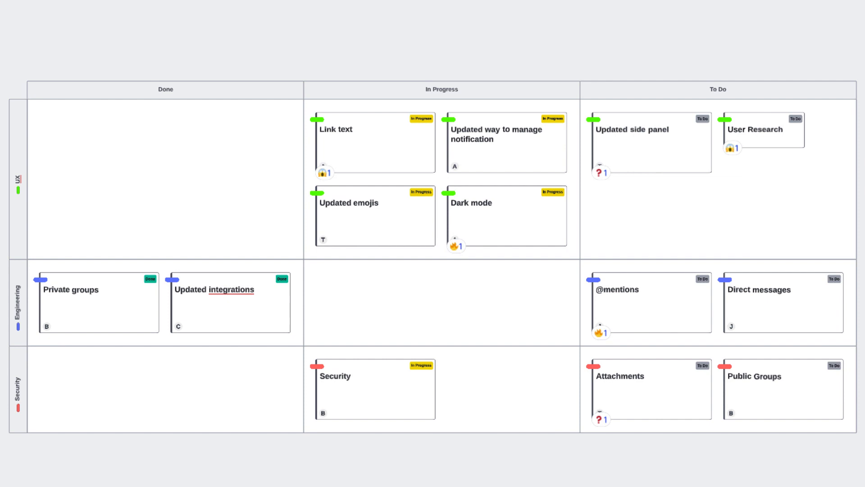
click(489, 68)
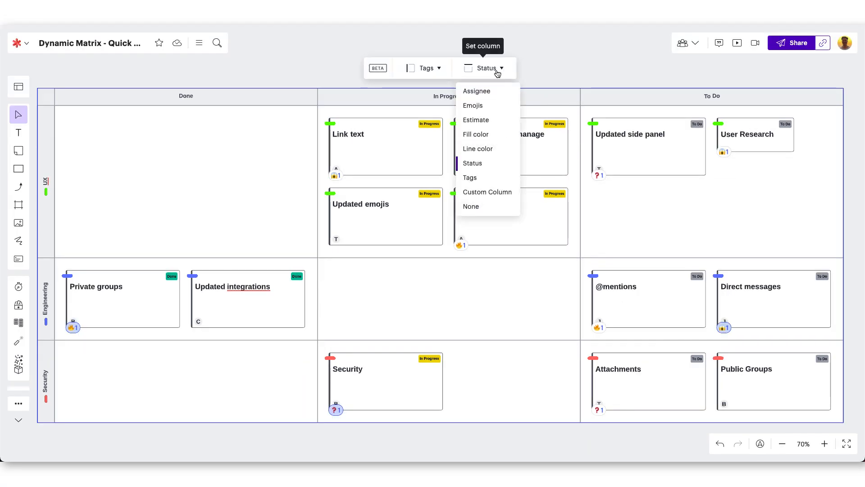